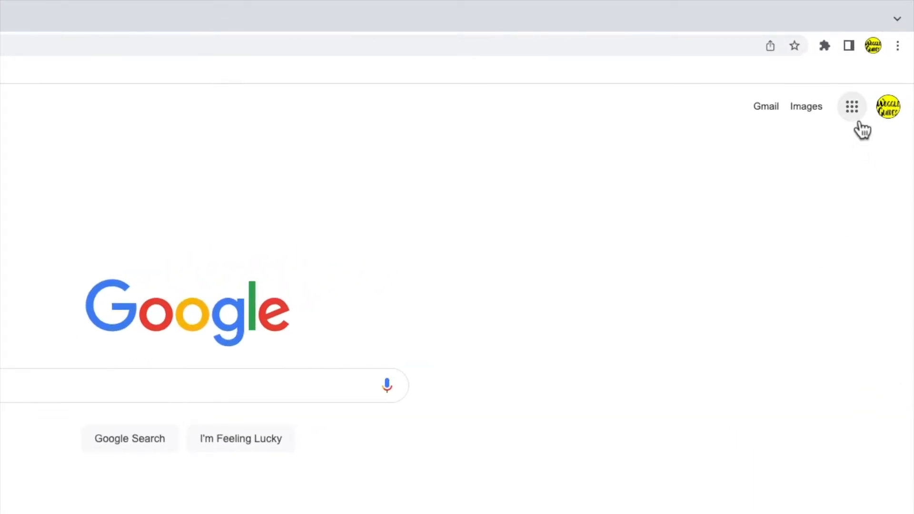
# Step: Launch Google Sheets from the Google apps menu and create a new blank spreadsheet
pyautogui.click(852, 106)
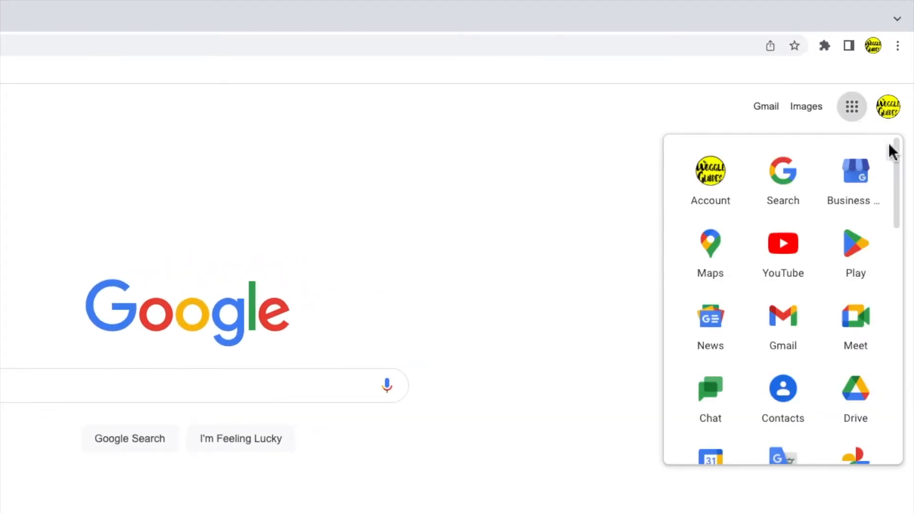
pyautogui.scroll(-3)
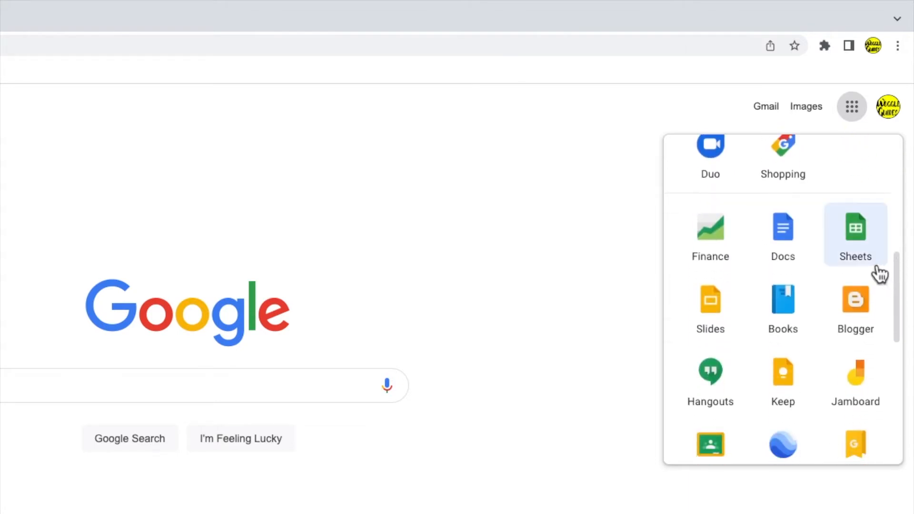
pyautogui.click(856, 228)
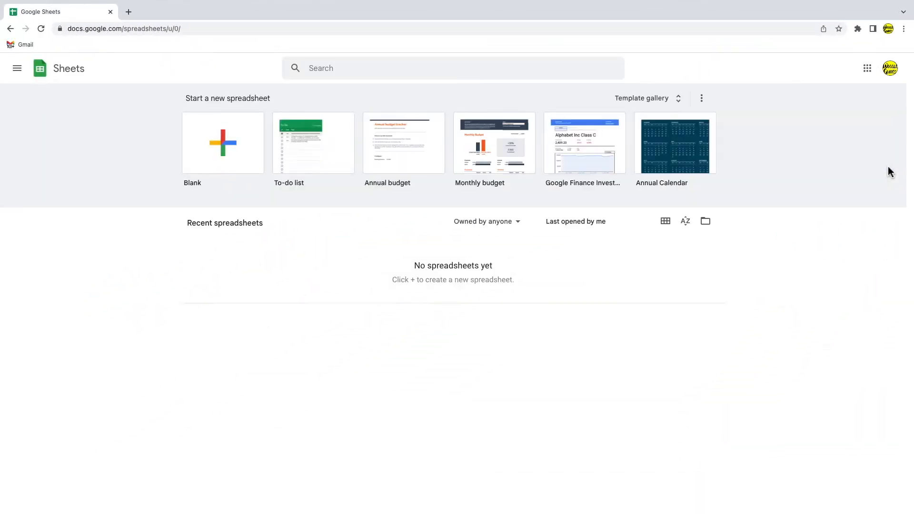
pyautogui.moveTo(340, 259)
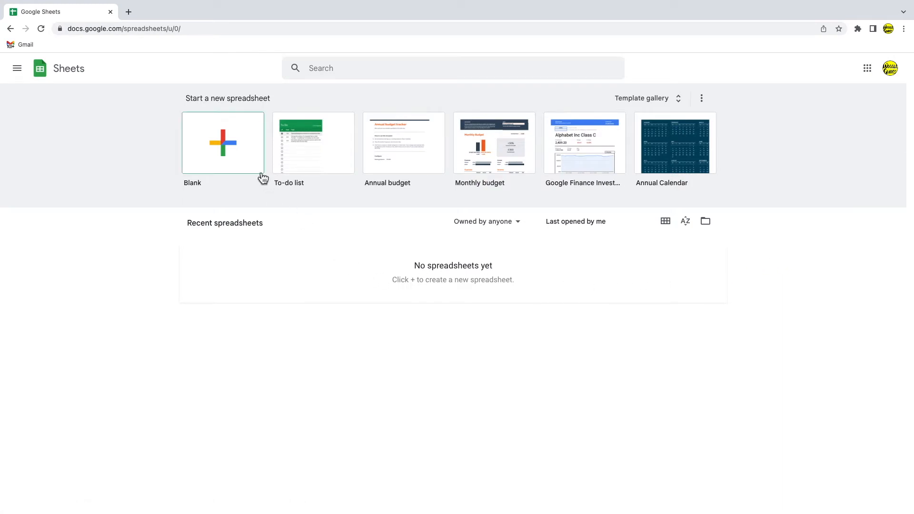
pyautogui.click(222, 143)
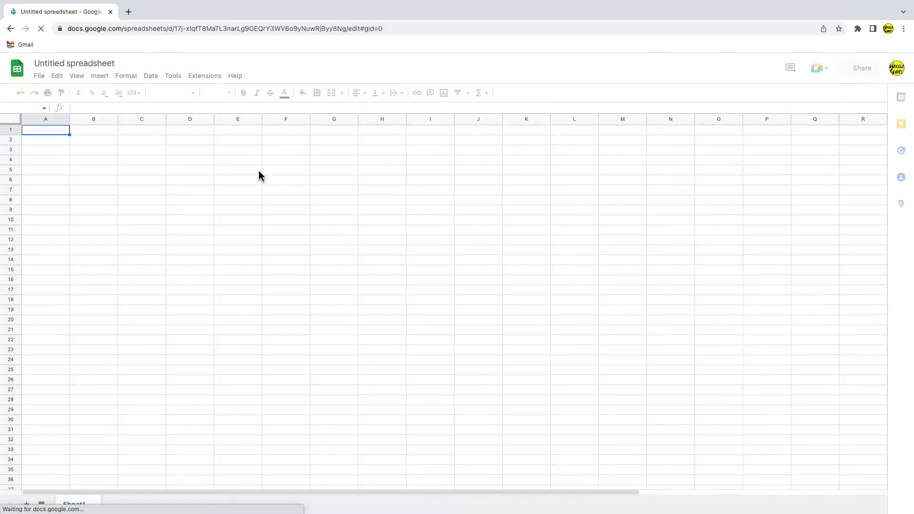
# Step: Title the spreadsheet 'Contacts' and enter FirstName, LastName, Email headings in A1:C1
pyautogui.click(74, 63)
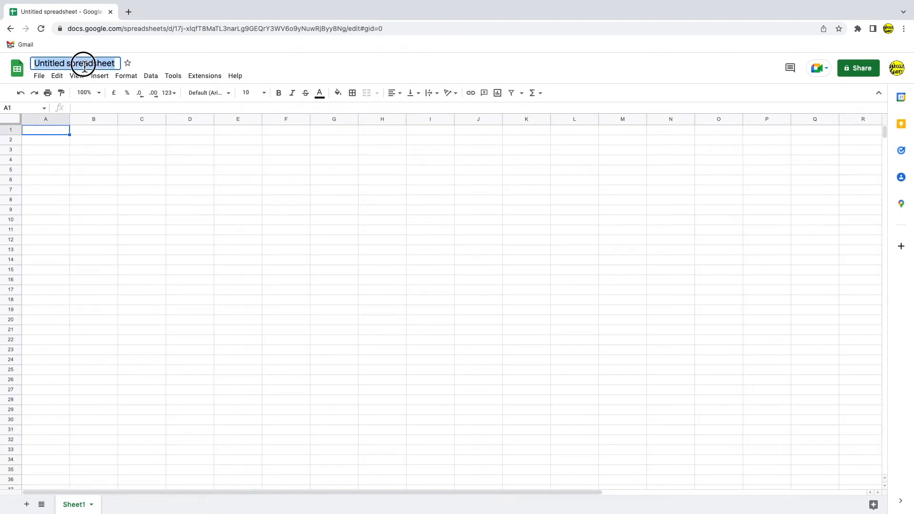
pyautogui.write('Contacts')
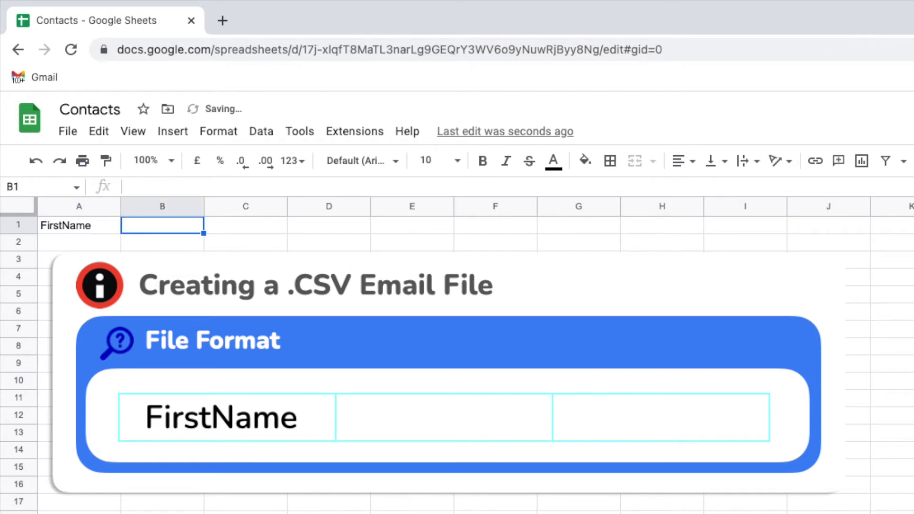
pyautogui.write('LastName')
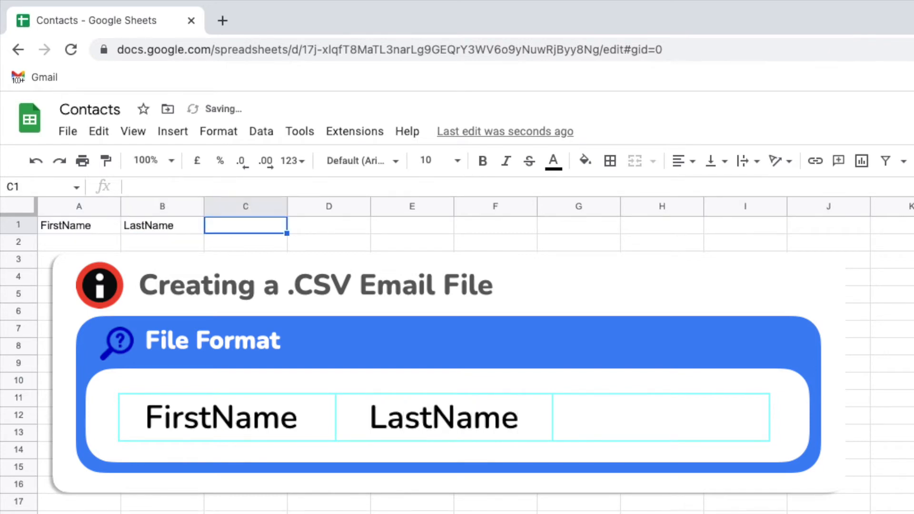
pyautogui.write('Email')
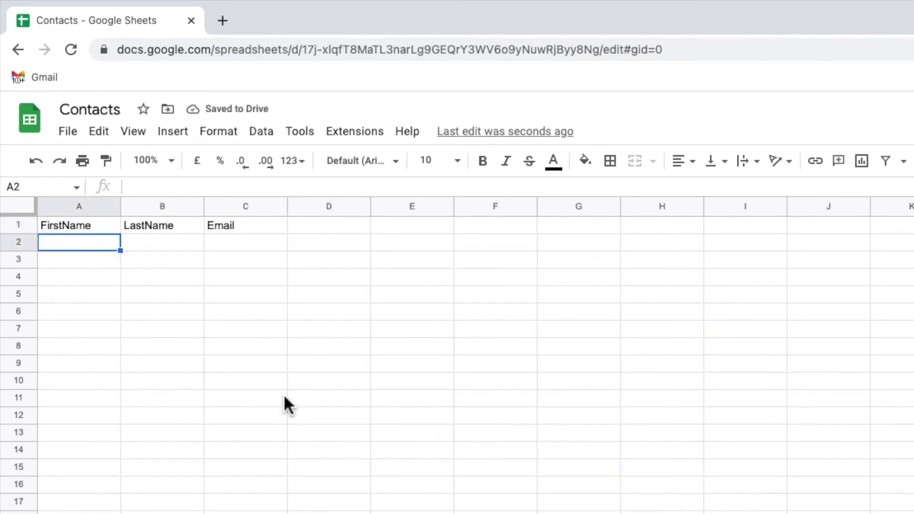
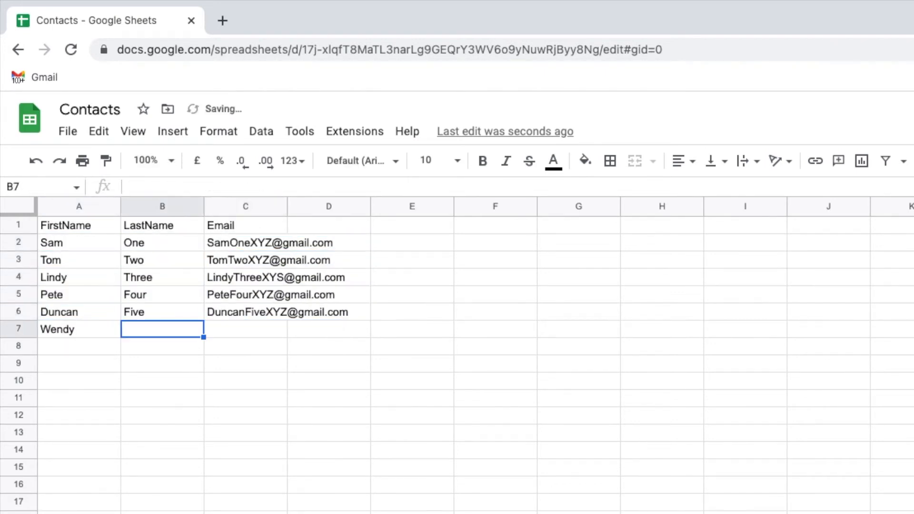
# Step: Fill rows 2-11 with ten contacts' names and gmail addresses (e.g. SamOne, LindyThree, RodEight)
pyautogui.write('RodEight')
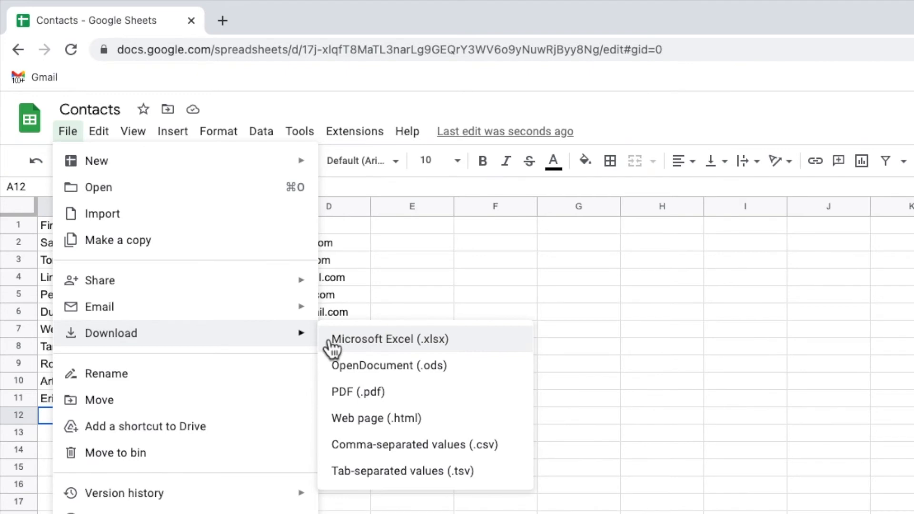
pyautogui.moveTo(338, 391)
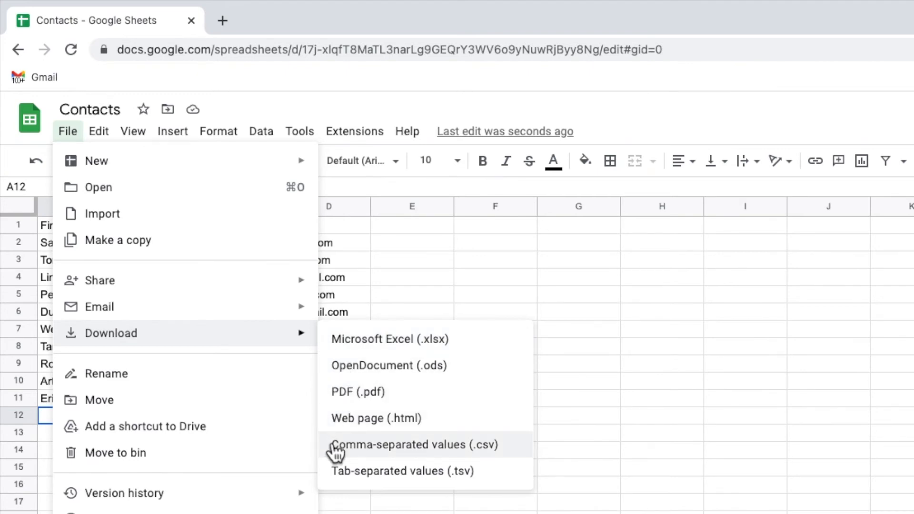
# Step: Download the Contacts sheet as a comma-separated values (.csv) file
pyautogui.click(414, 445)
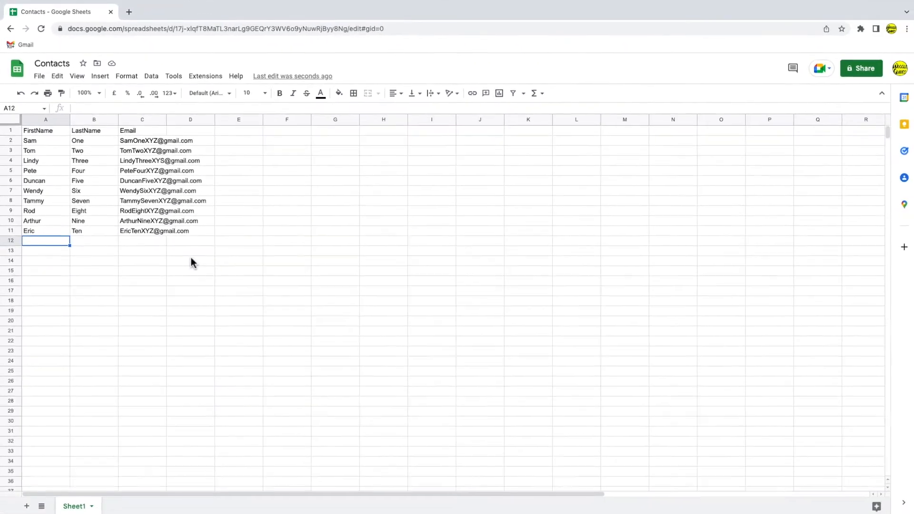